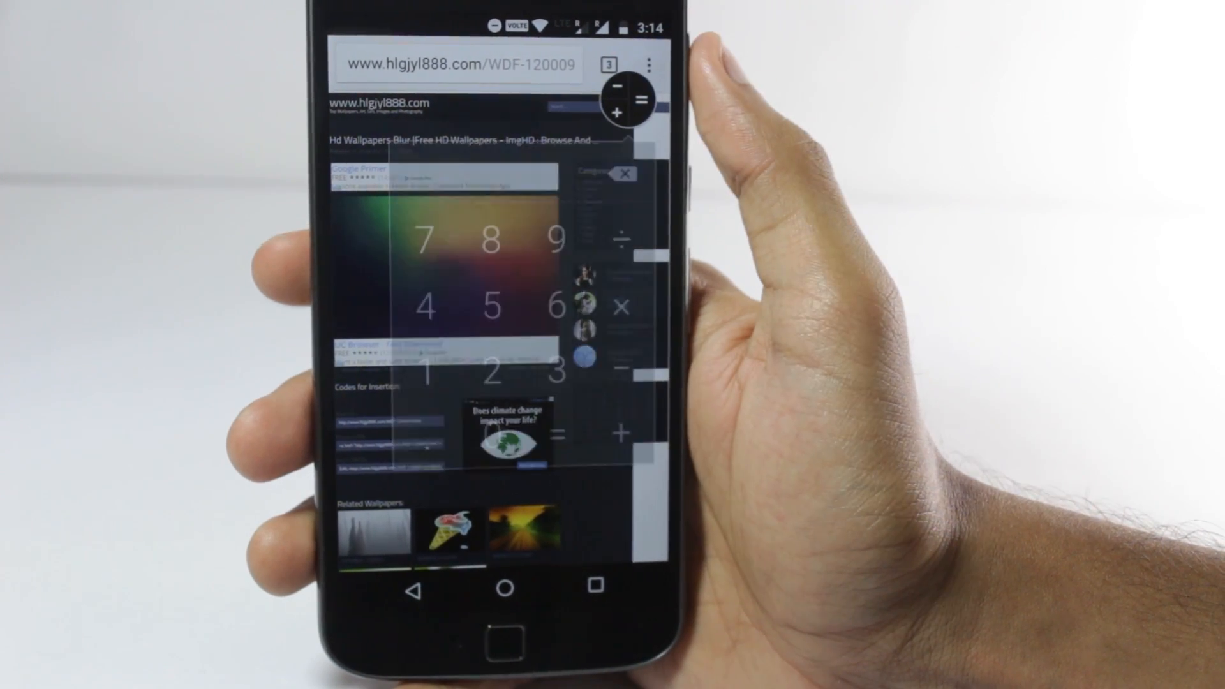
Expand the floating calculator bubble into its keypad over the Wolfram Alpha page.
{"action": "left_click", "coordinate": [557, 239]}
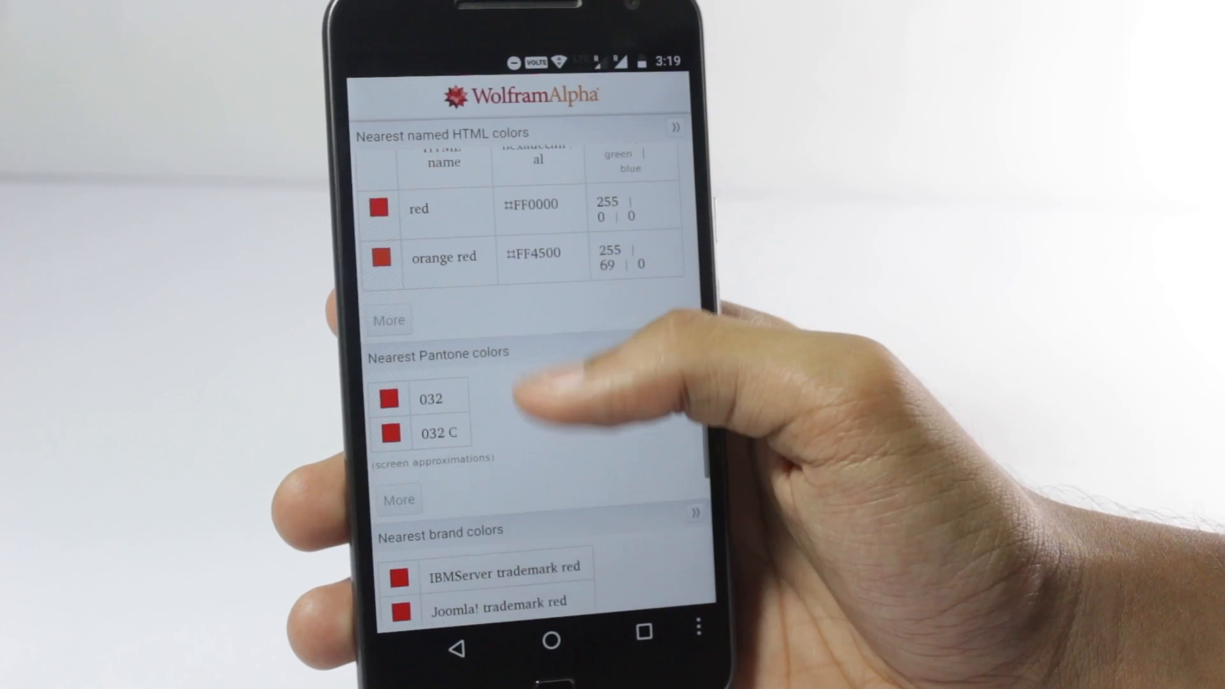
Scroll from the red colour results to the theta equation's plot, alternate forms and solutions.
{"action": "scroll", "scroll_direction": "up", "scroll_amount": 3}
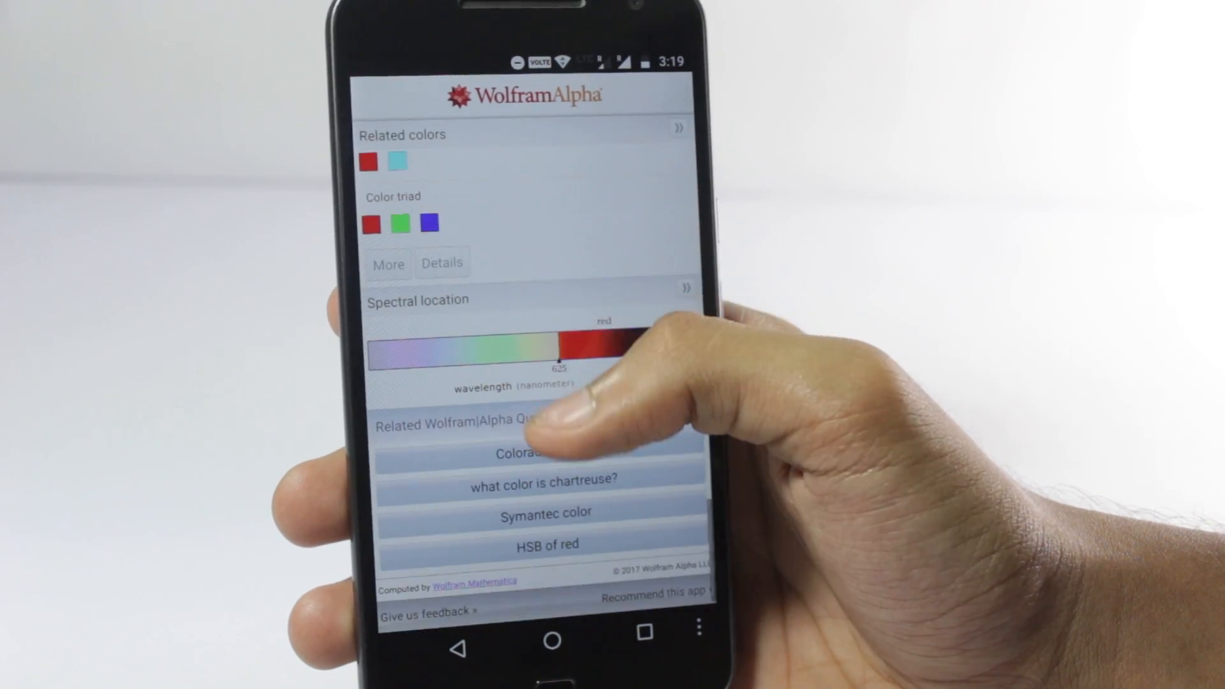
{"action": "scroll", "scroll_direction": "up", "scroll_amount": 3}
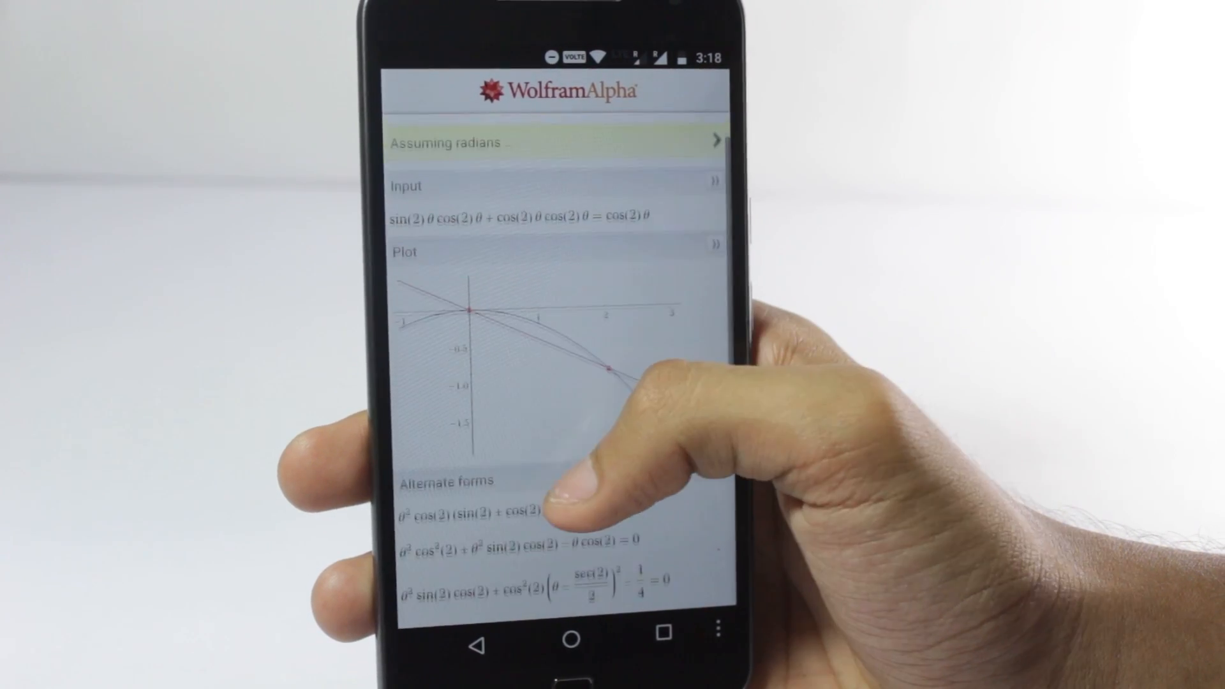
{"action": "scroll", "scroll_direction": "up", "scroll_amount": 3}
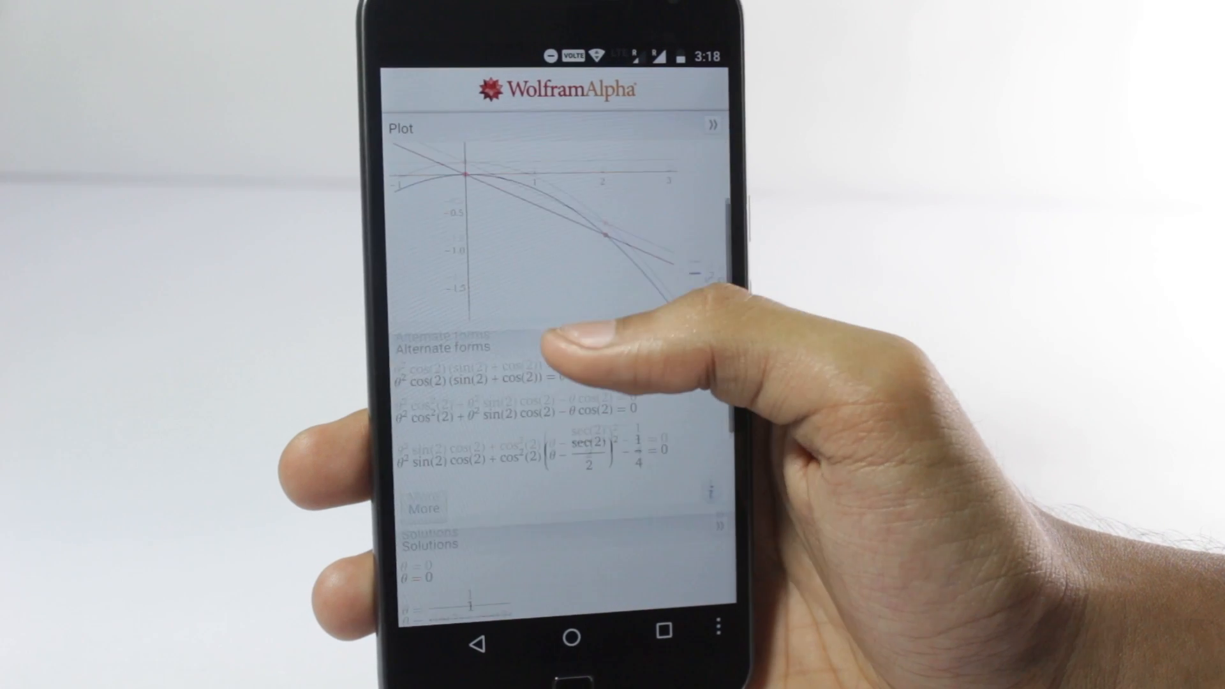
Query 'red' and scroll through its representations, chromaticity and nearest named colours.
{"action": "left_click", "coordinate": [523, 141]}
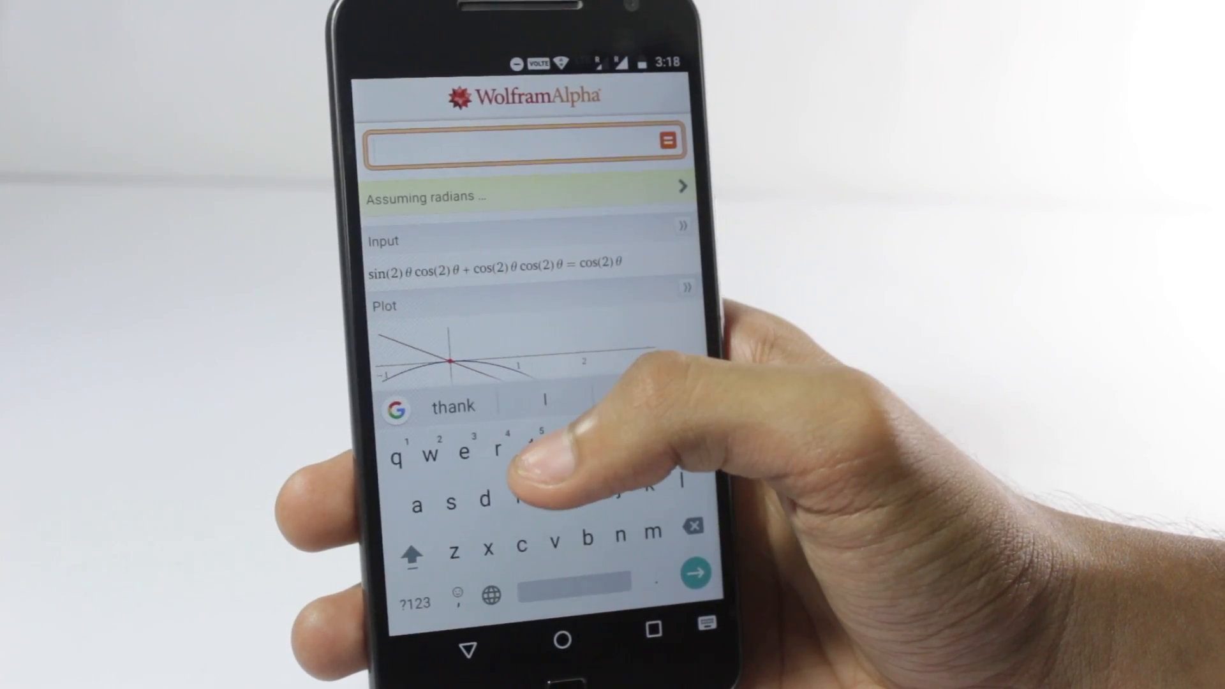
{"action": "type", "text": "te"}
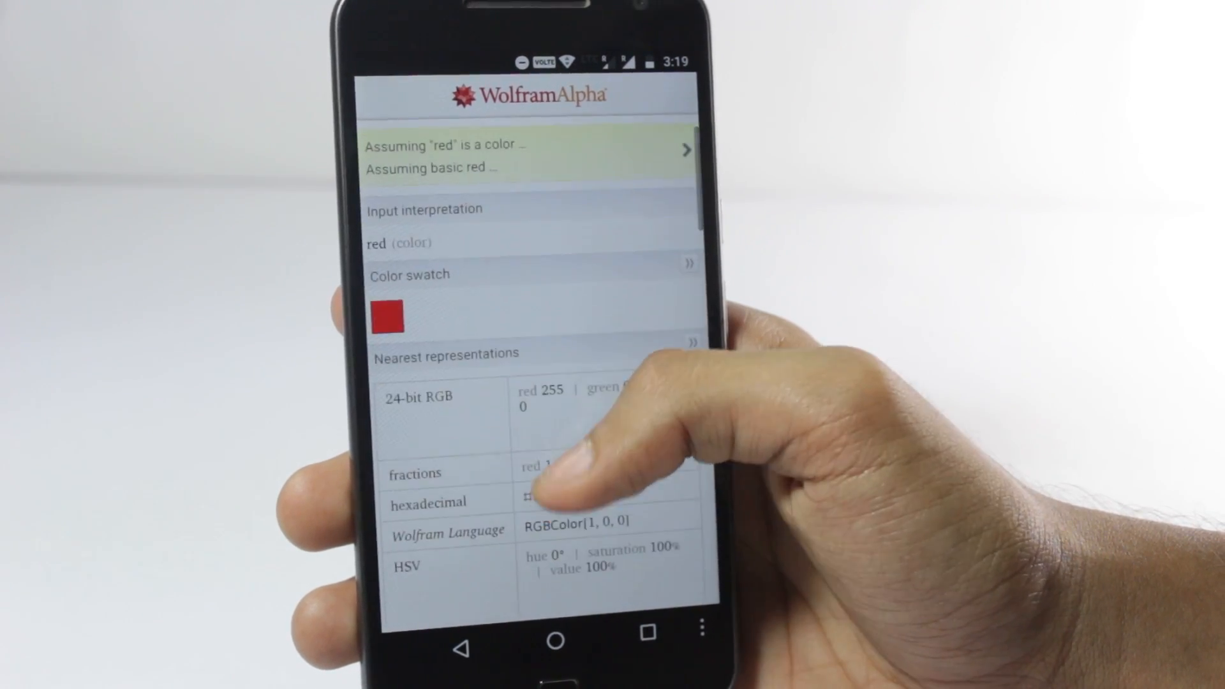
{"action": "scroll", "scroll_direction": "down", "scroll_amount": 3}
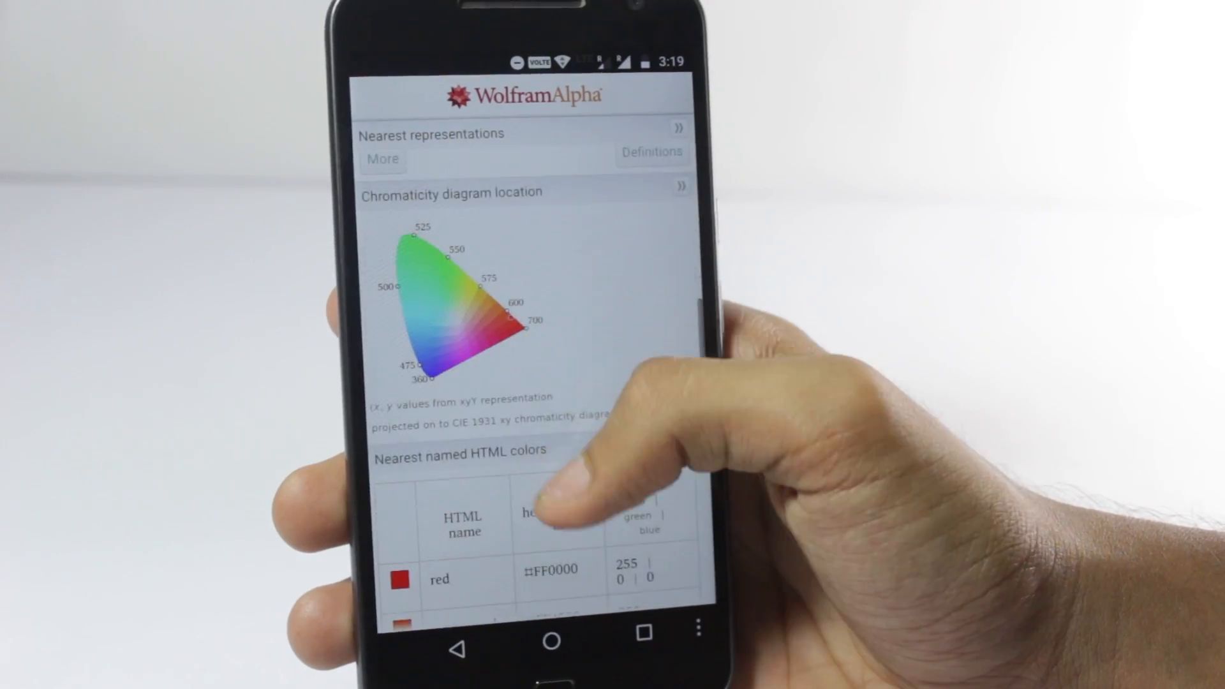
{"action": "scroll", "scroll_direction": "down", "scroll_amount": 3}
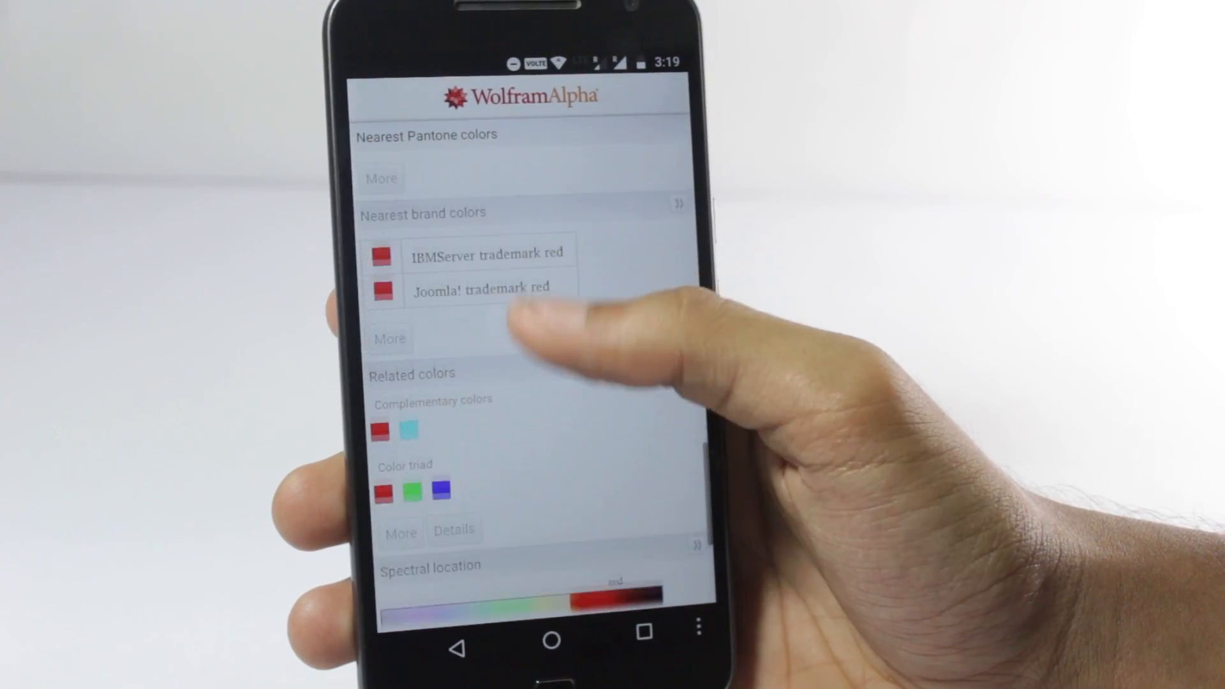
{"action": "scroll", "scroll_direction": "up", "scroll_amount": 3}
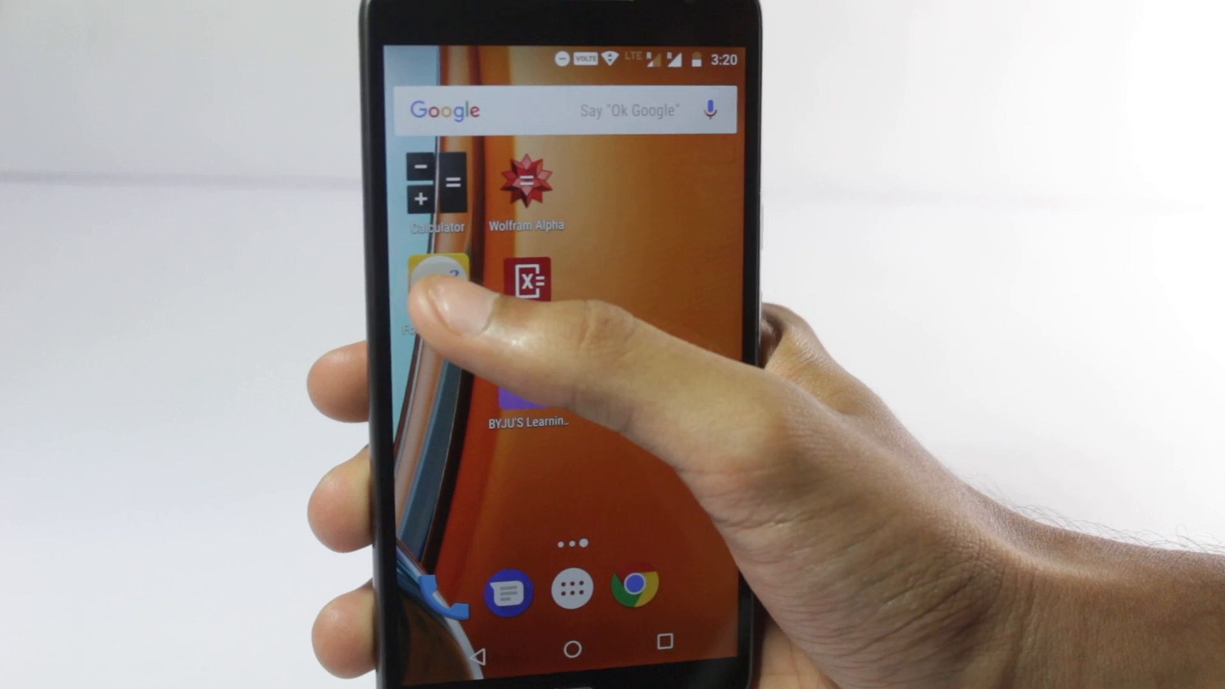
Open Formulas Free's Trigonometry category and scroll to the right-triangle functions and trigonometric table.
{"action": "left_click", "coordinate": [430, 281]}
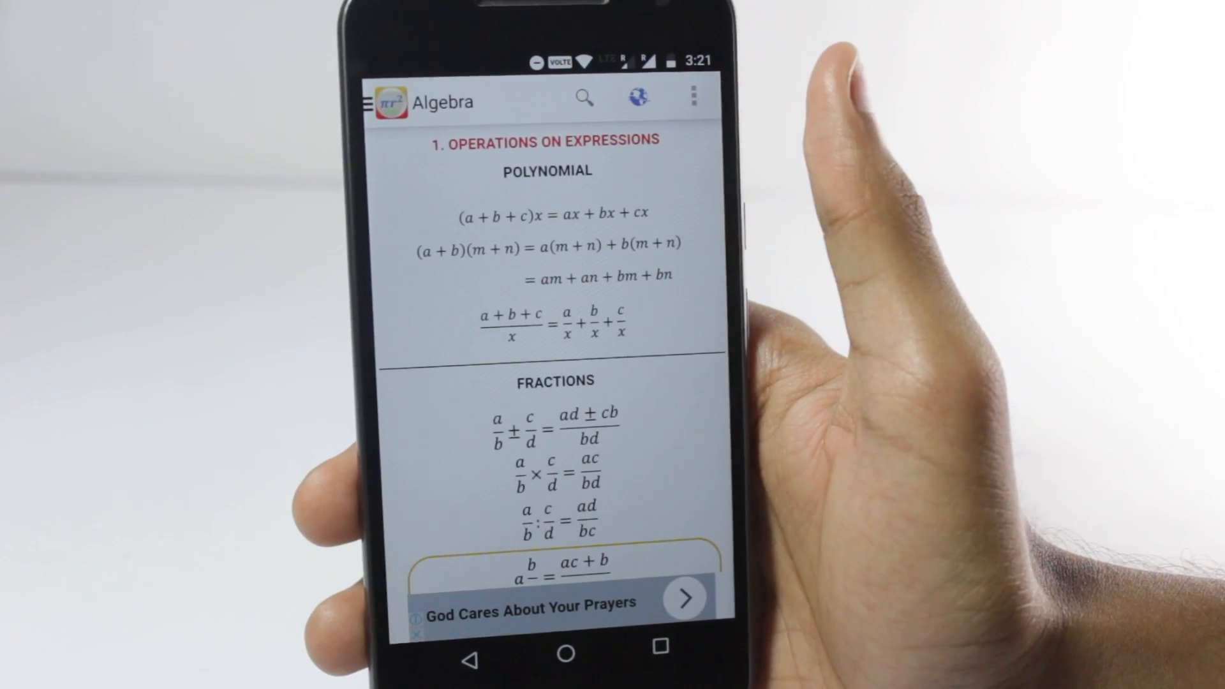
{"action": "left_click", "coordinate": [374, 102]}
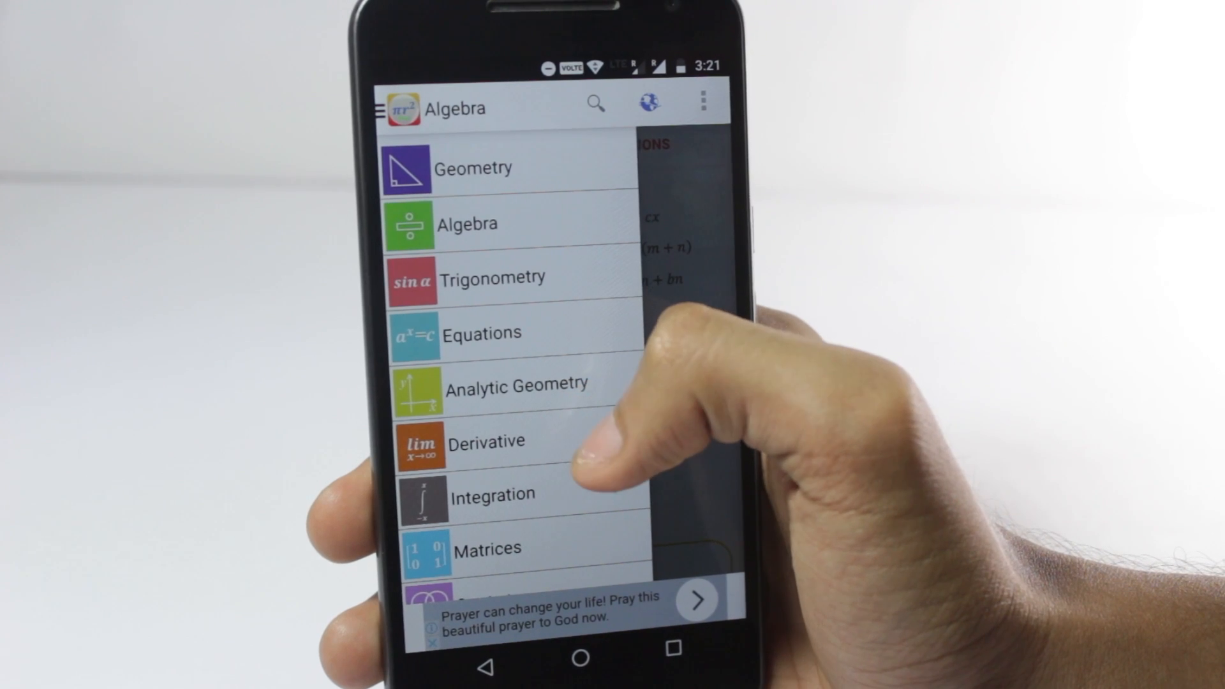
{"action": "left_click", "coordinate": [493, 276]}
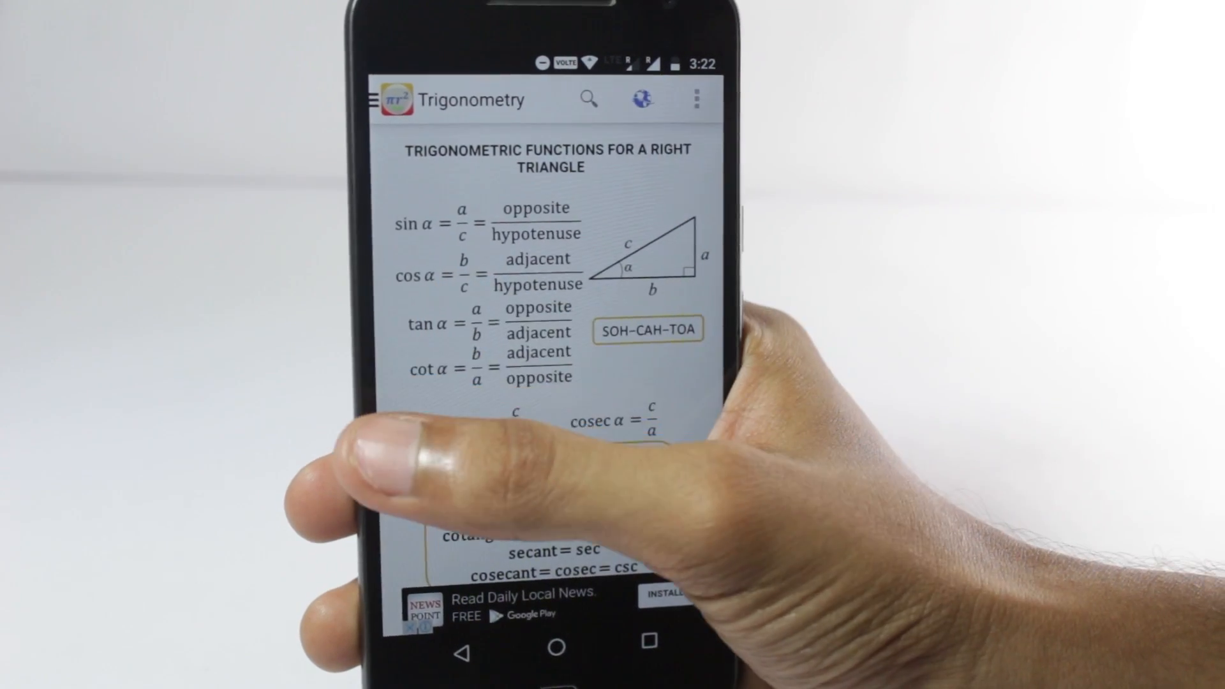
{"action": "scroll", "scroll_direction": "down", "scroll_amount": 3}
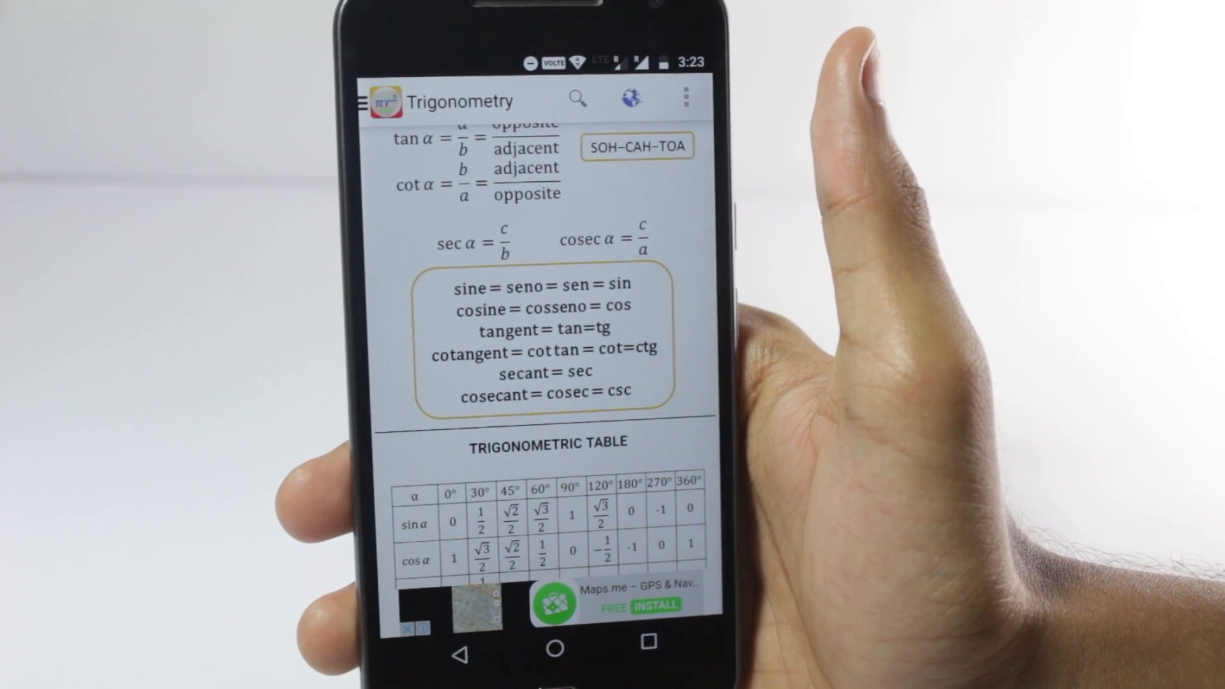
{"action": "left_click", "coordinate": [554, 652]}
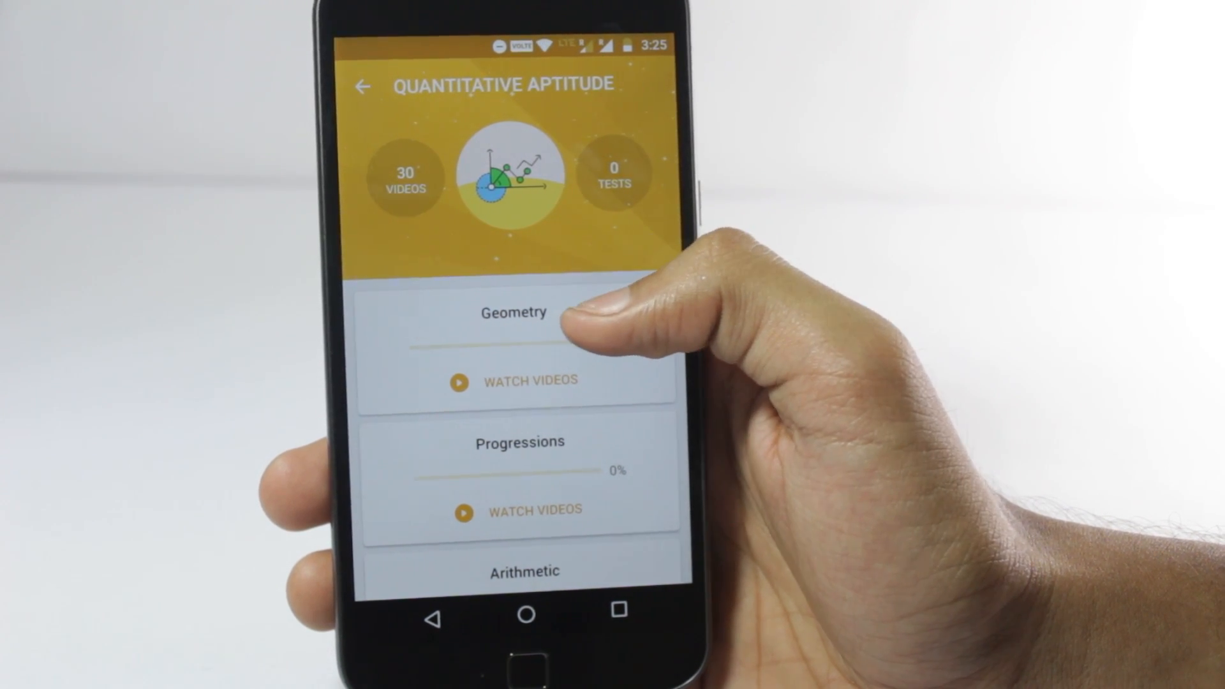
Tap Watch Videos on the Geometry card to list Shortcuts in Geometry and Geometry I.
{"action": "left_click", "coordinate": [516, 380]}
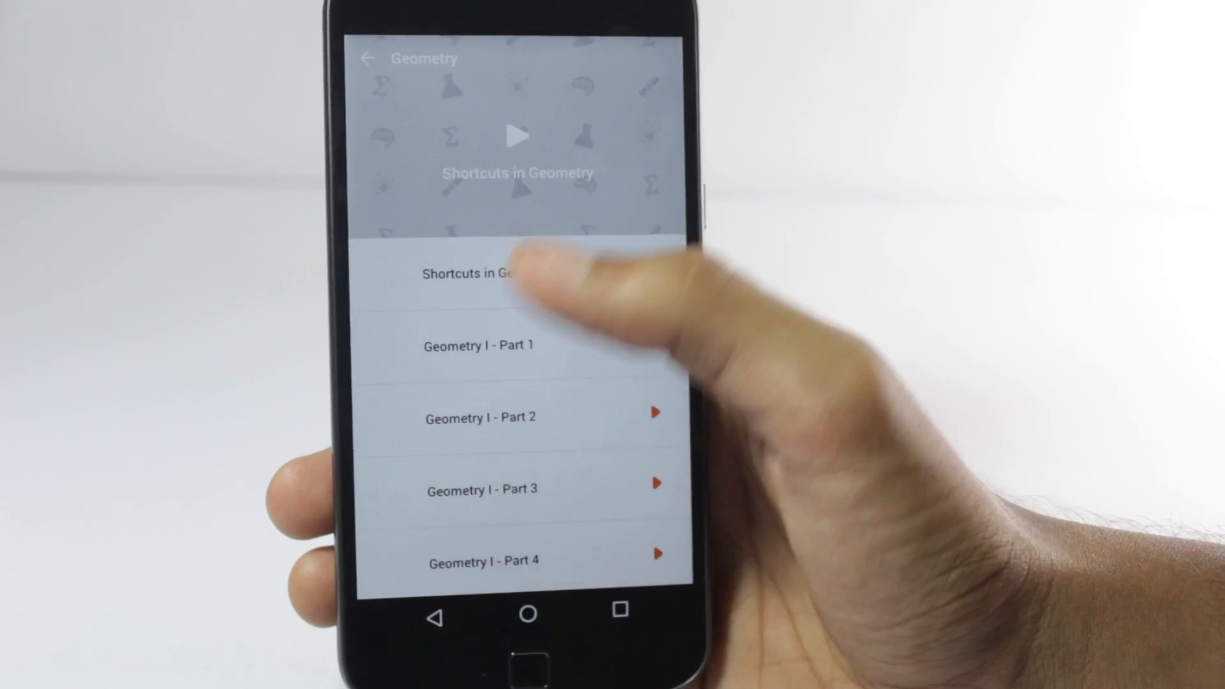